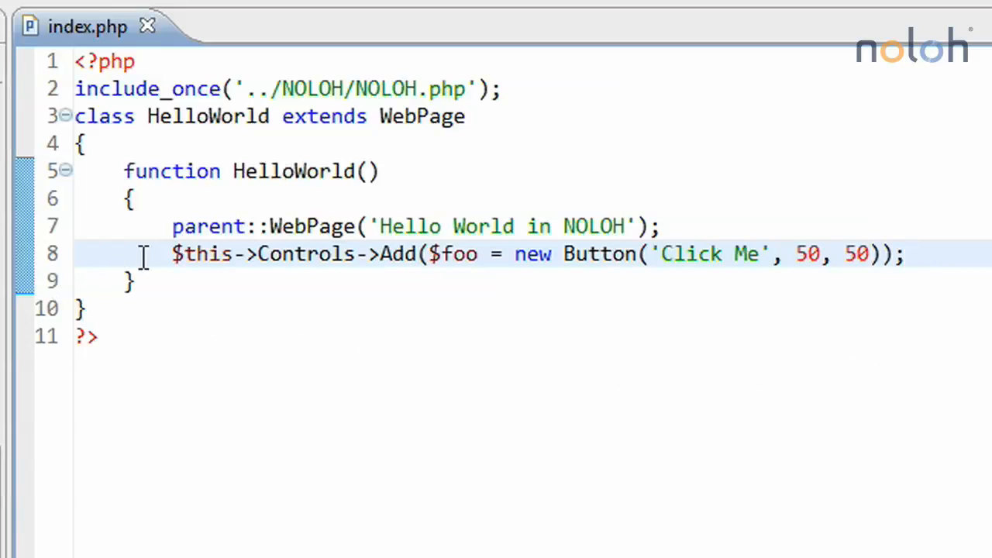
- Note the $foo variable of the Click Me button and confirm the button does nothing yet
{"action": "left_click_drag", "start_coordinate": [172, 255], "coordinate": [762, 254]}
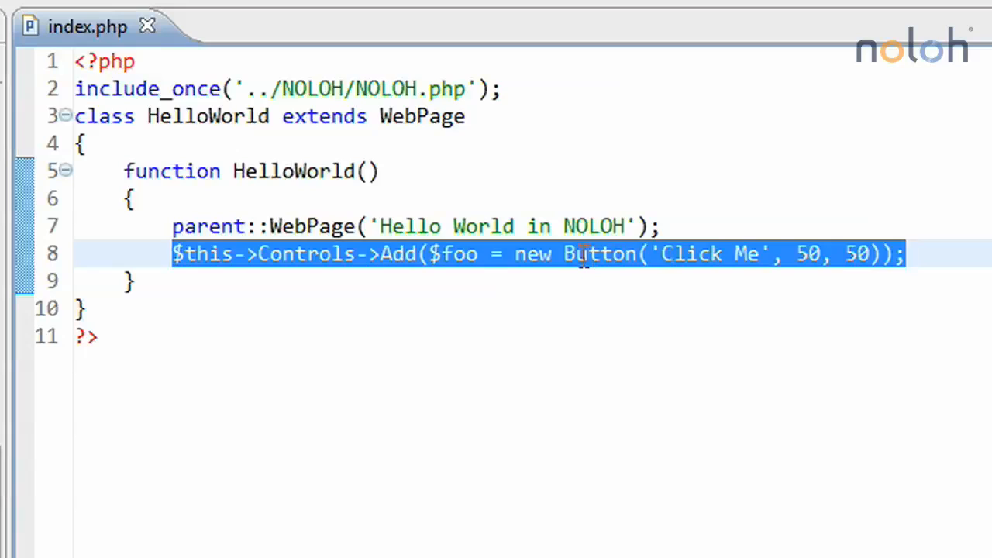
{"action": "left_click", "coordinate": [465, 254]}
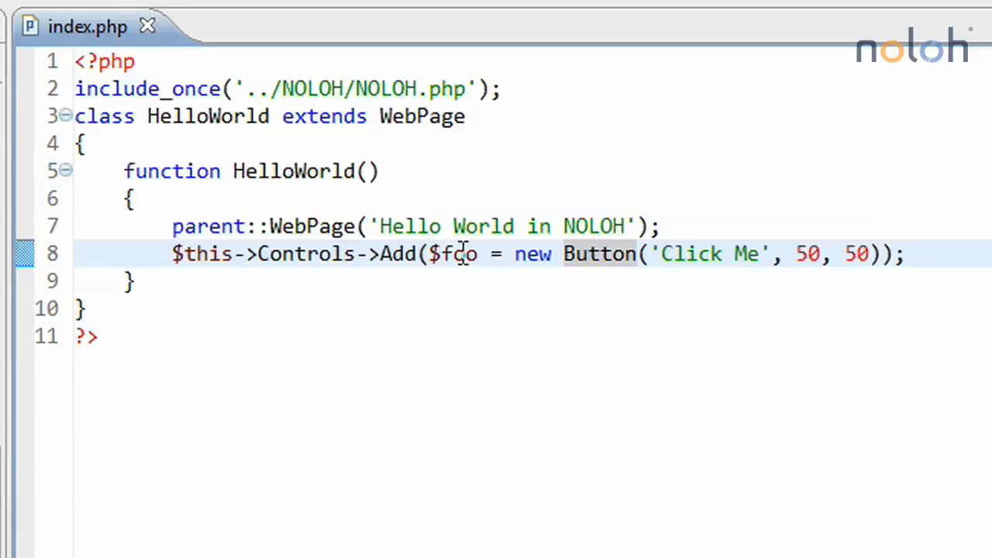
{"action": "double_click", "coordinate": [453, 254]}
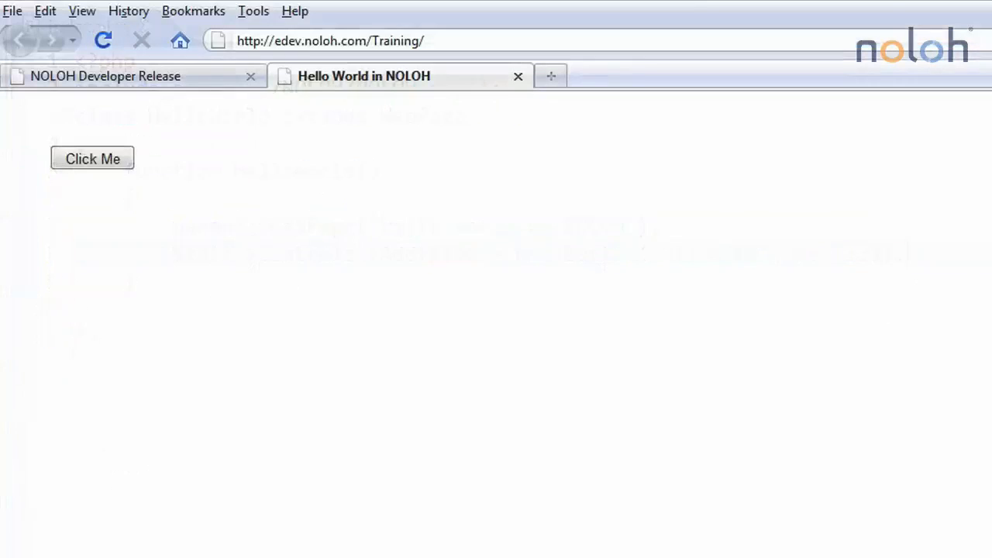
{"action": "left_click", "coordinate": [93, 158]}
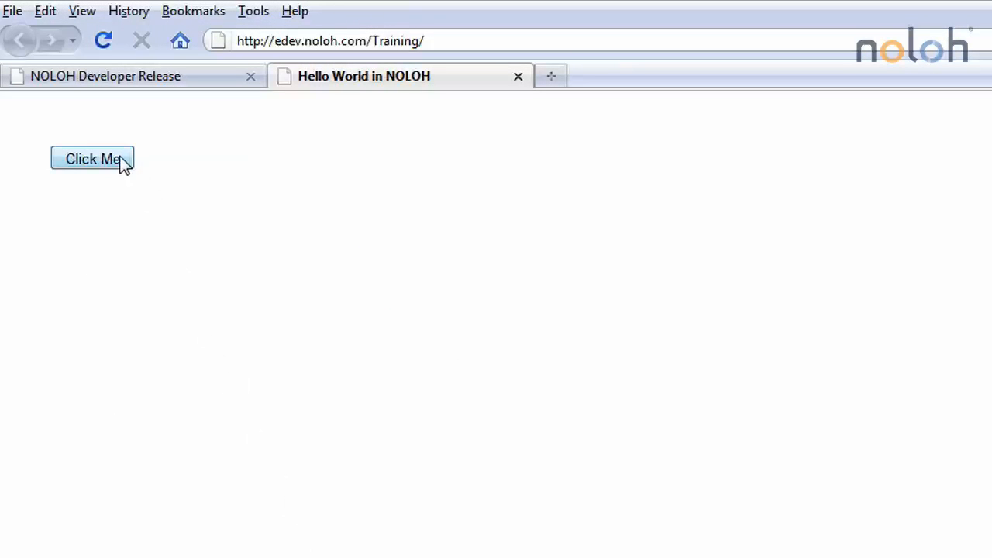
{"action": "left_click", "coordinate": [92, 158]}
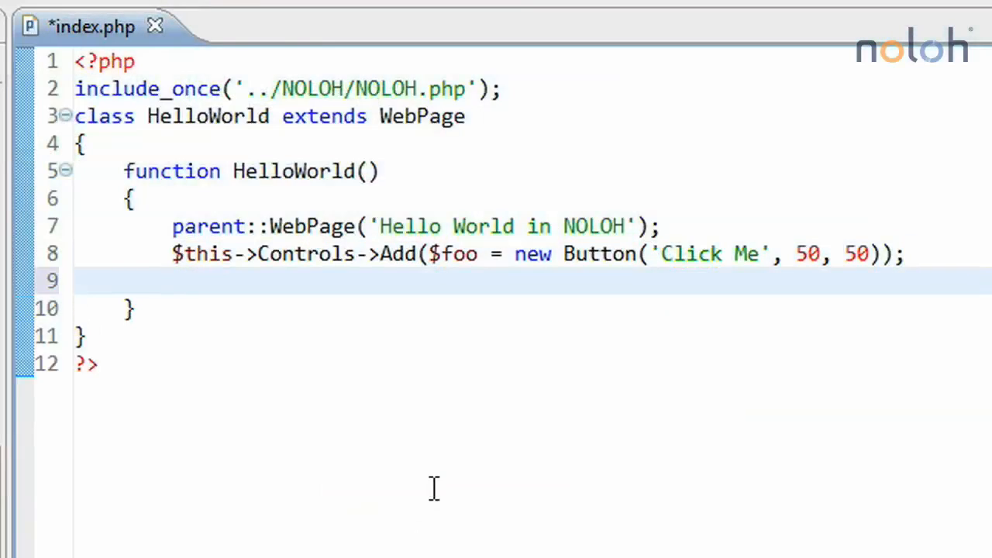
- Add line 9: $foo->Click = new ServerEvent($this, 'Greet');
{"action": "type", "text": "$f"}
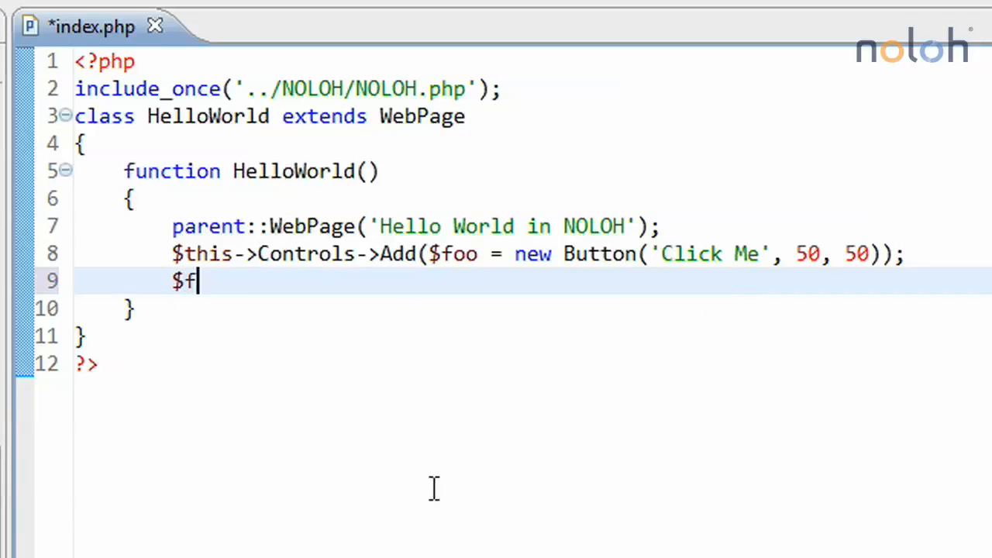
{"action": "type", "text": "oo-"}
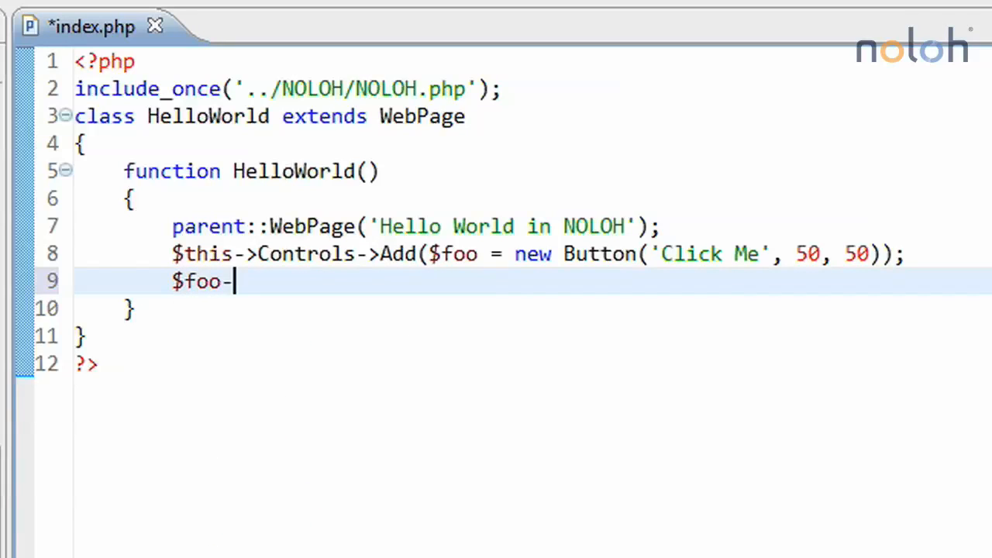
{"action": "type", "text": ">C"}
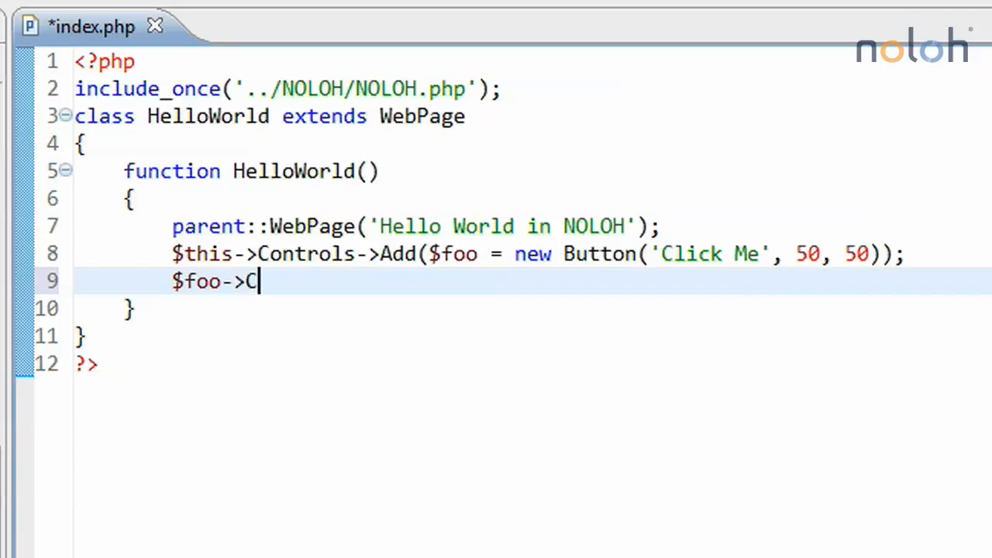
{"action": "type", "text": "lick"}
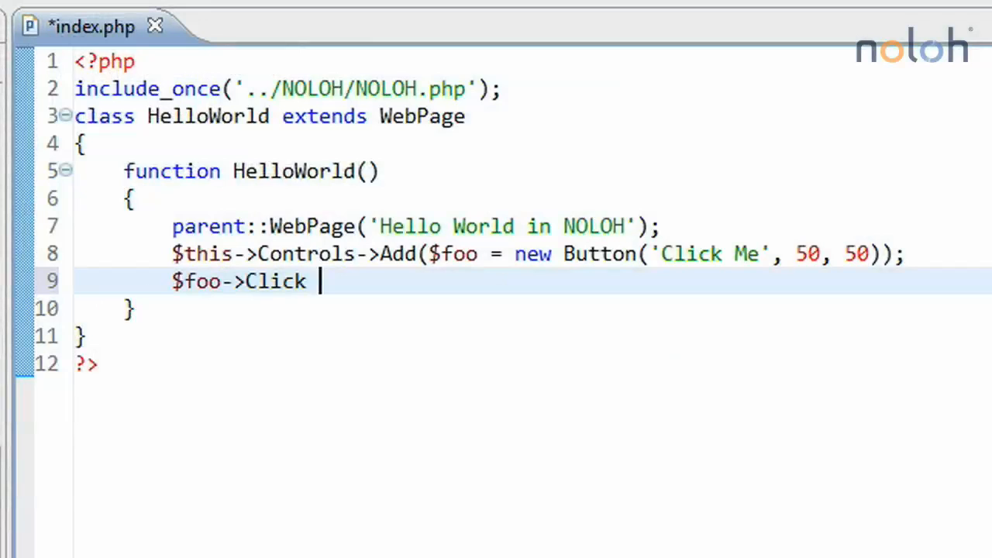
{"action": "type", "text": "= n"}
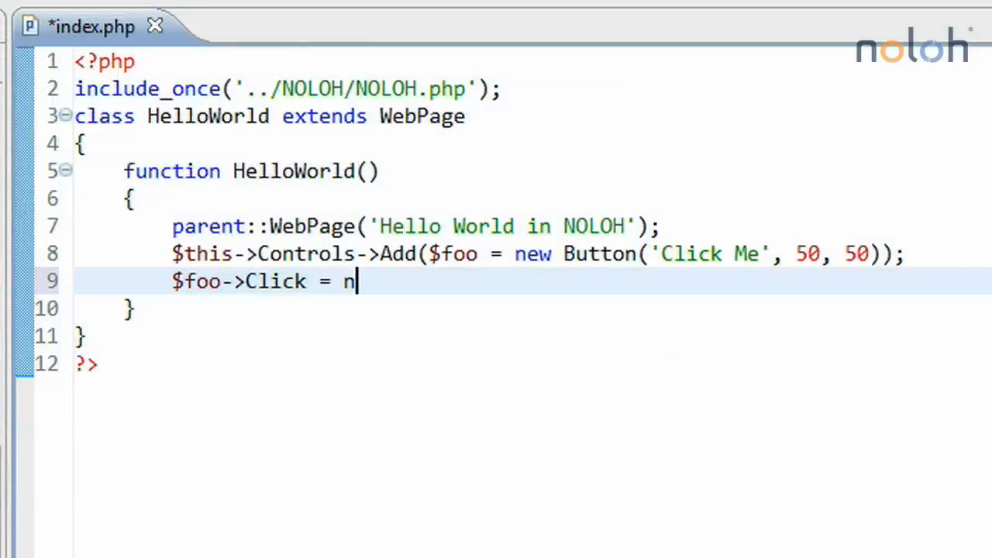
{"action": "type", "text": "ew ServerE"}
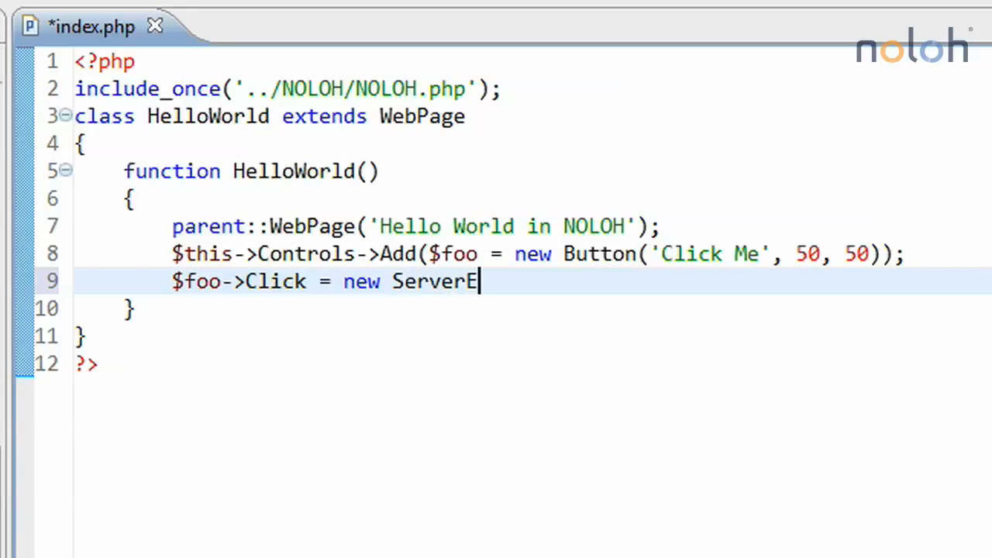
{"action": "type", "text": "vent()"}
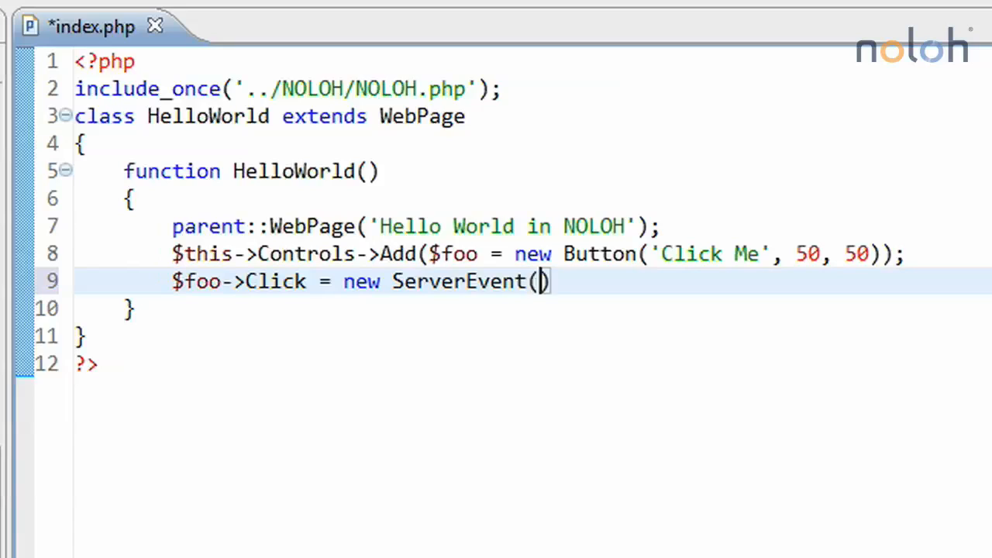
{"action": "mouse_move", "coordinate": [499, 333]}
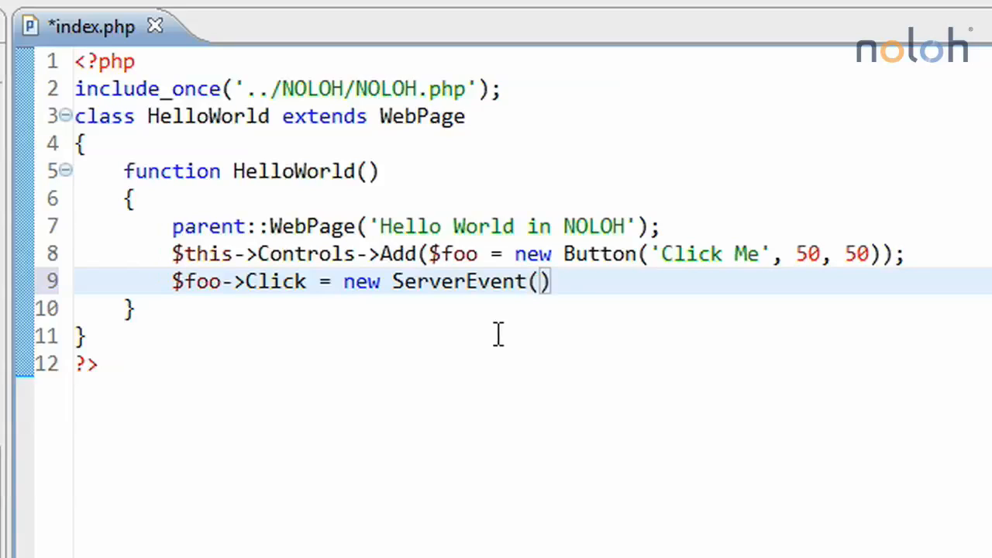
{"action": "mouse_move", "coordinate": [528, 338]}
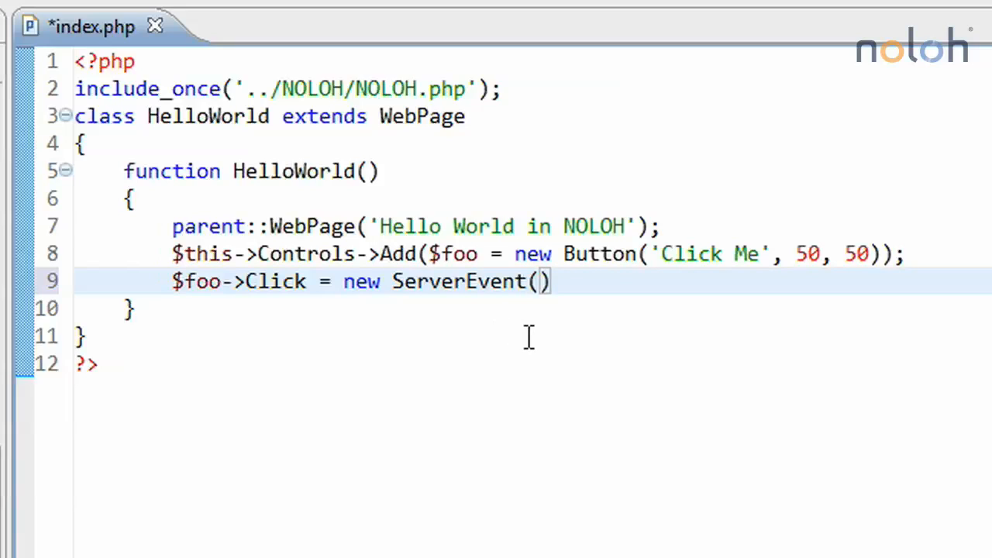
{"action": "mouse_move", "coordinate": [545, 344]}
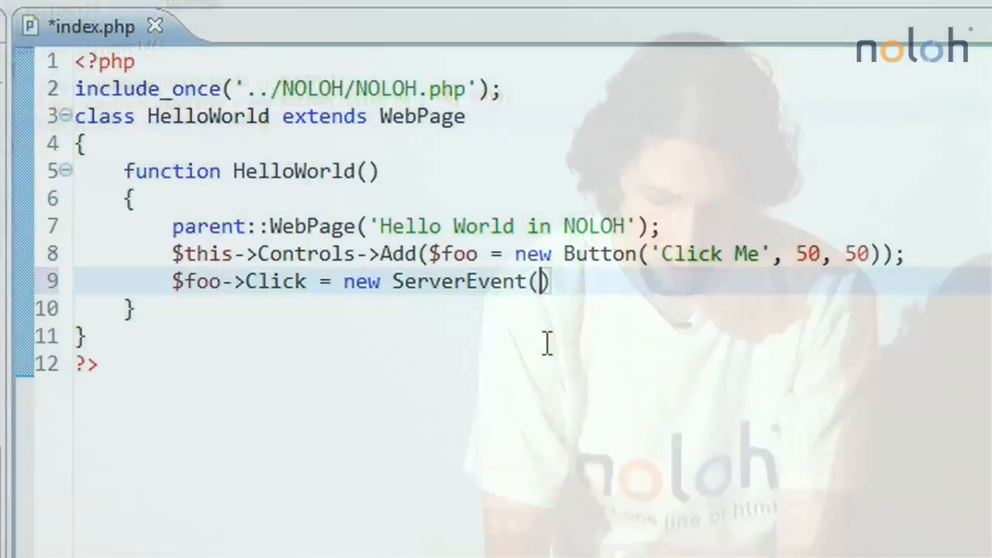
{"action": "type", "text": "$this,"}
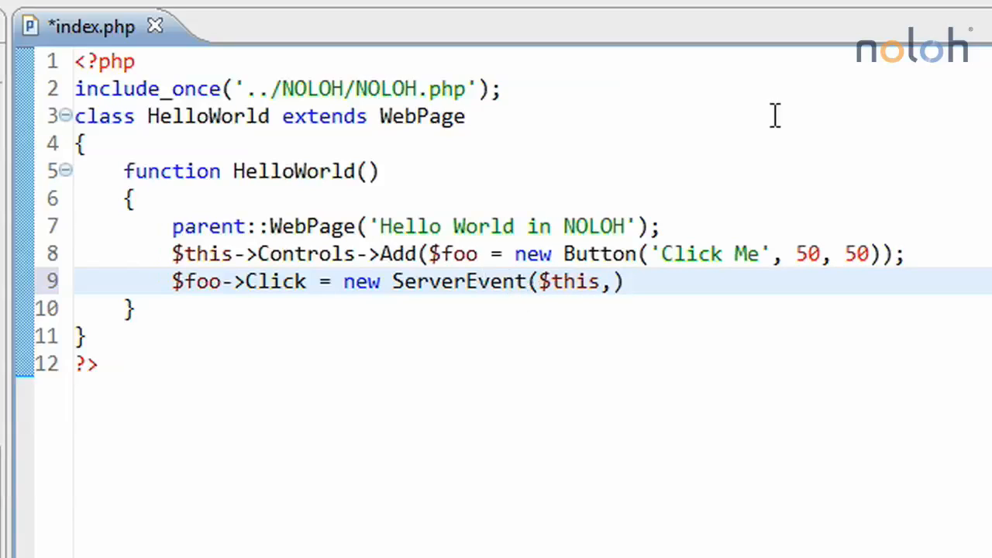
{"action": "mouse_move", "coordinate": [781, 116]}
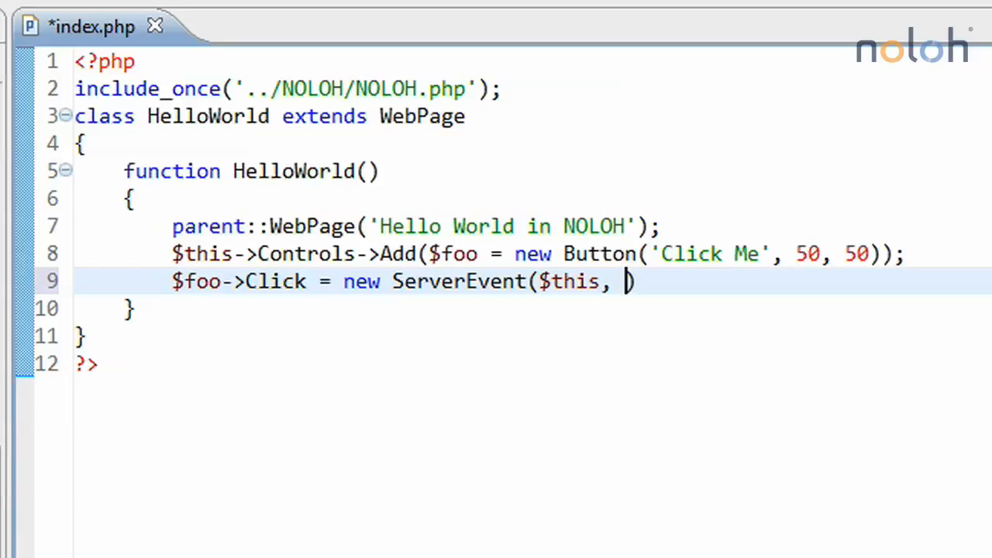
{"action": "type", "text": "'"}
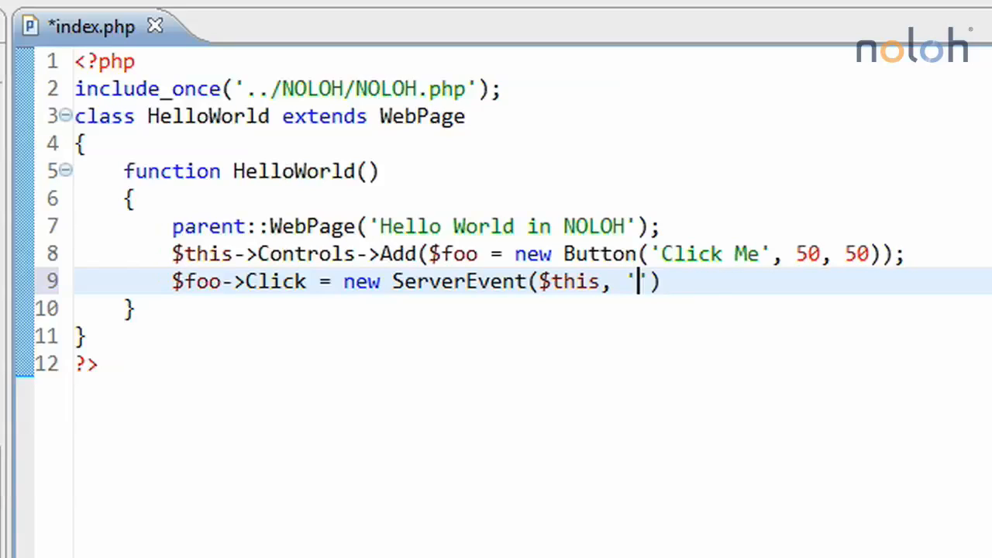
{"action": "type", "text": "Greet"}
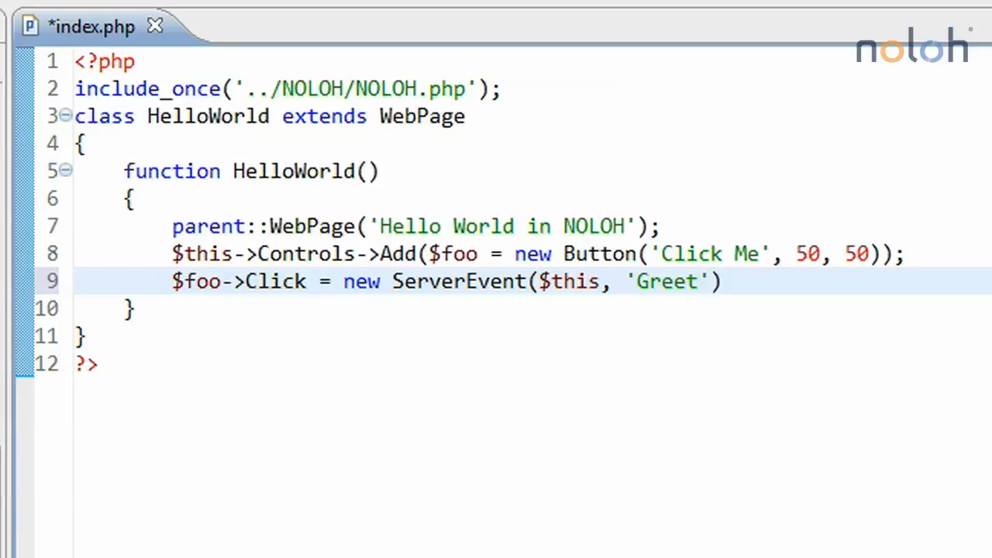
{"action": "type", "text": ";"}
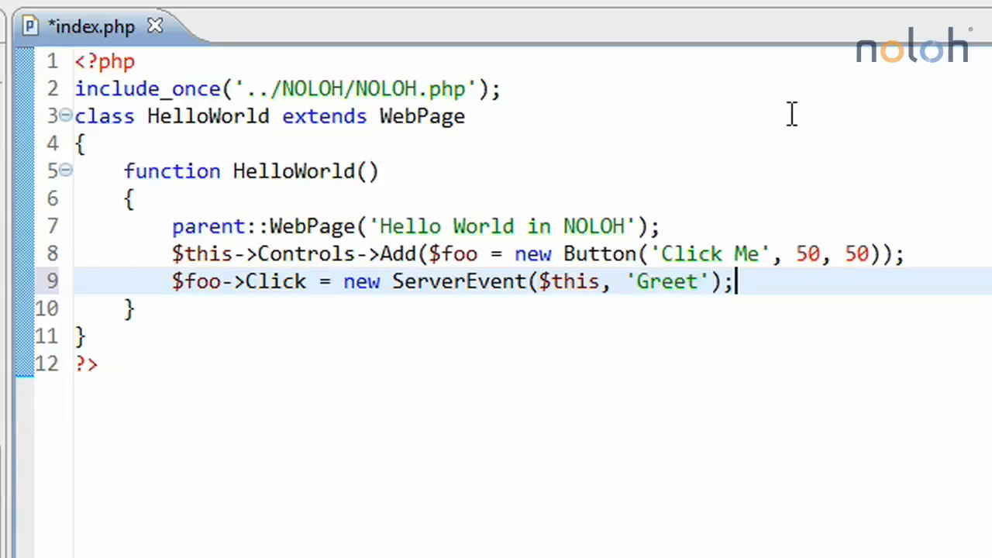
{"action": "mouse_move", "coordinate": [319, 329]}
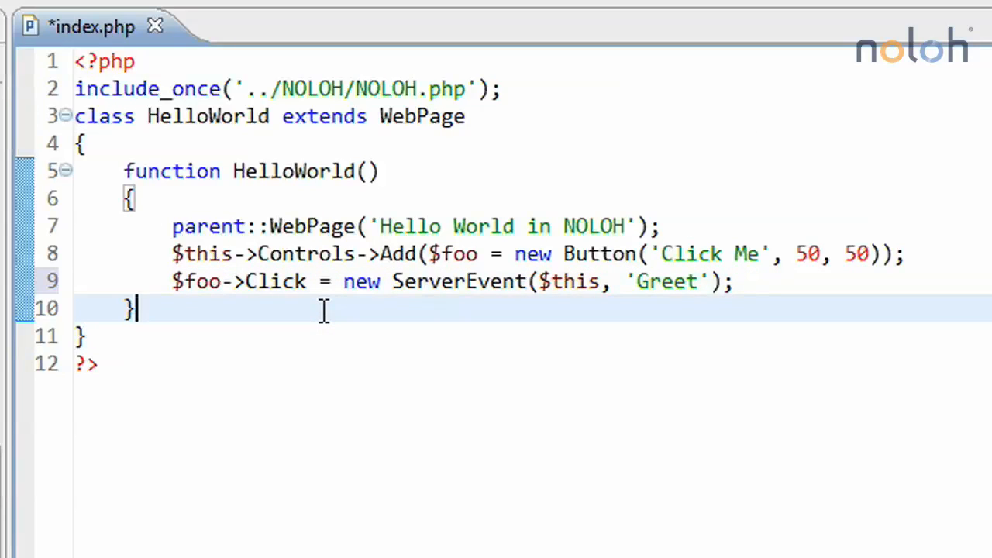
- Write function Greet() { System::Alert('Hello'); } after the constructor in HelloWorld
{"action": "key", "text": "Enter"}
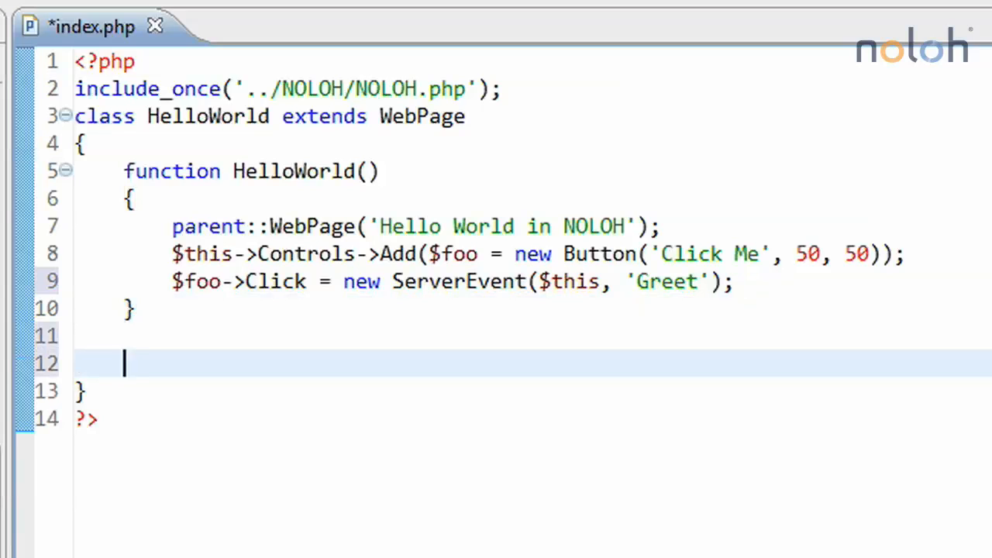
{"action": "type", "text": "function"}
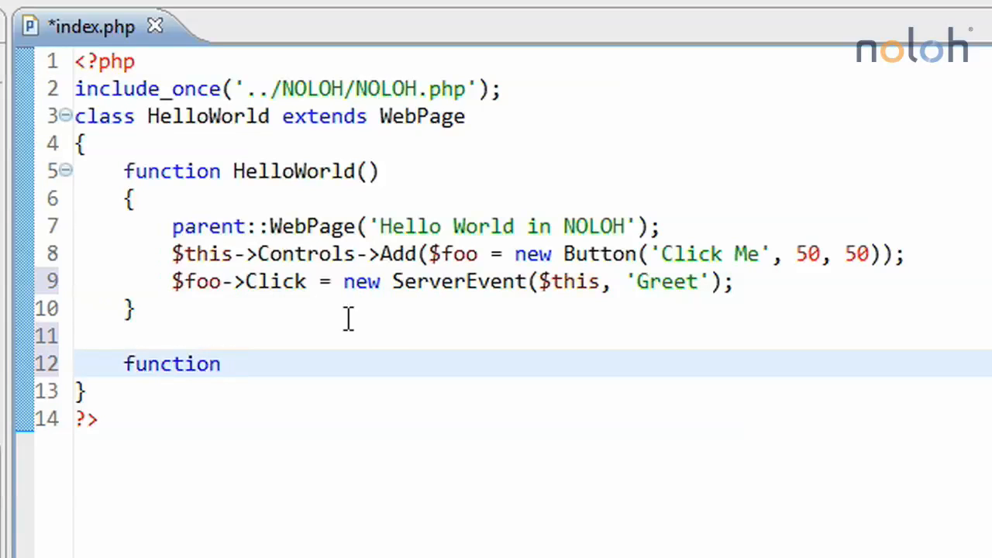
{"action": "type", "text": "Greet("}
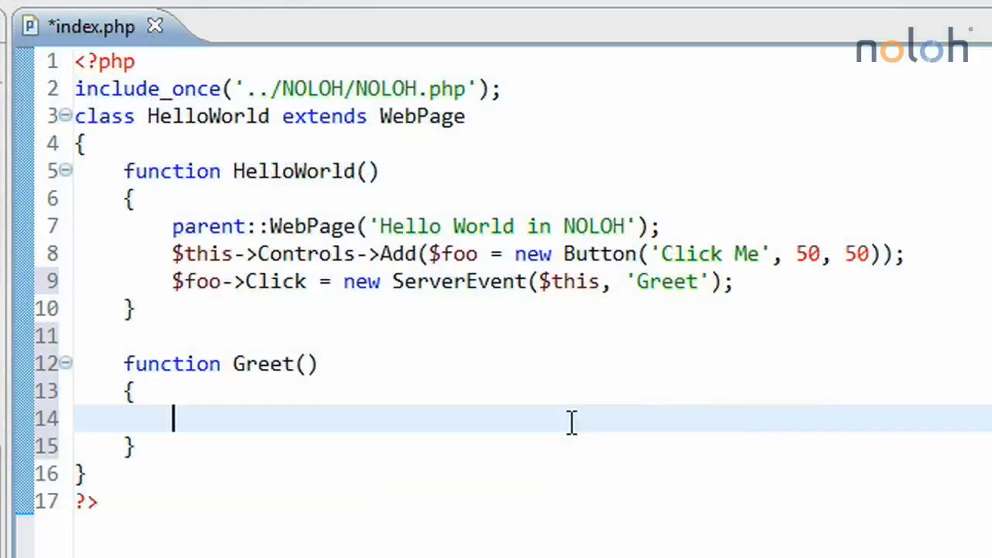
{"action": "type", "text": "System"}
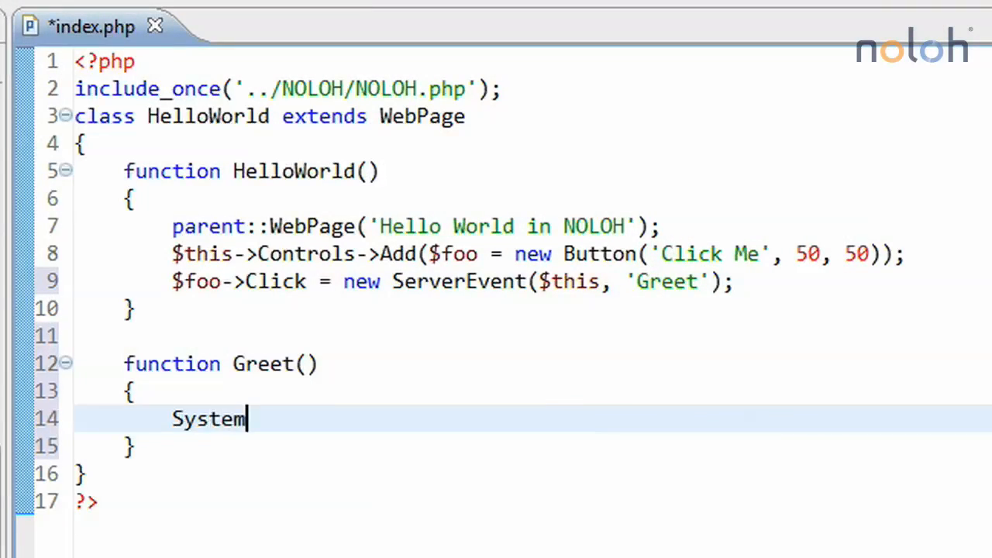
{"action": "type", "text": "::Alert('')"}
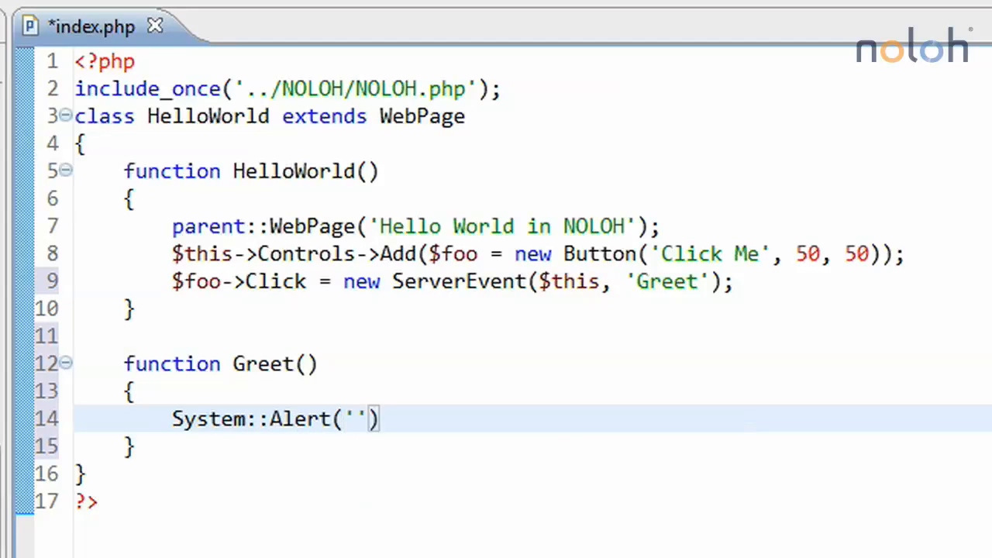
{"action": "type", "text": "Hello"}
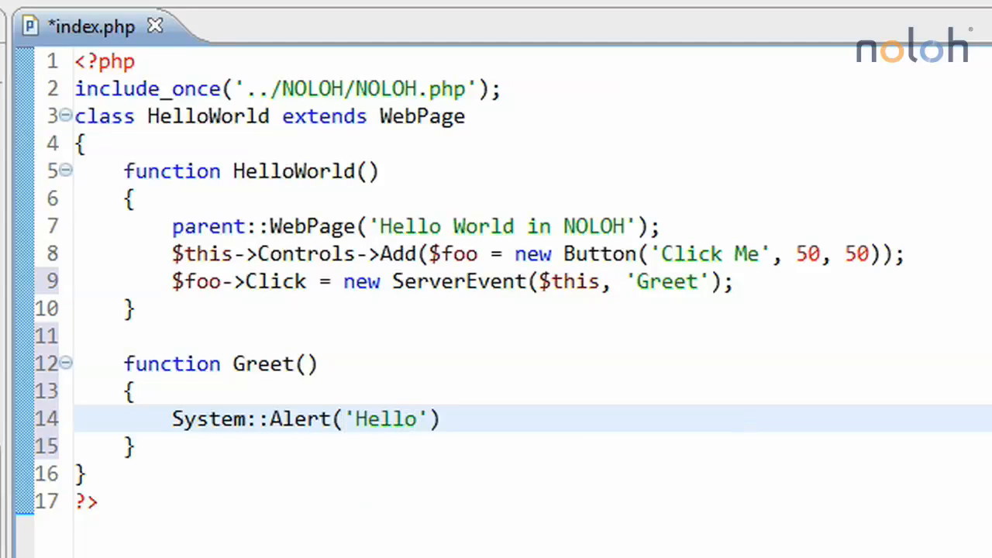
{"action": "type", "text": ";"}
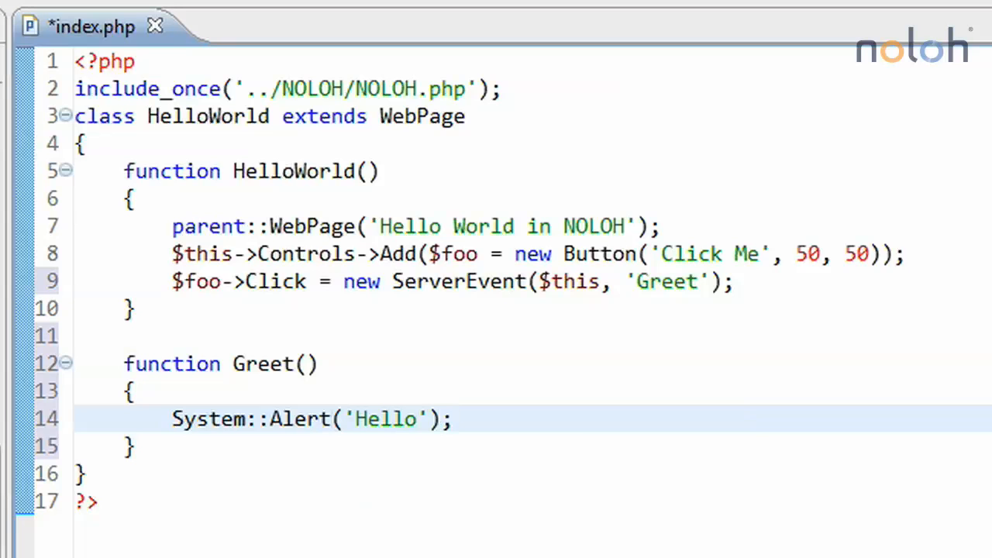